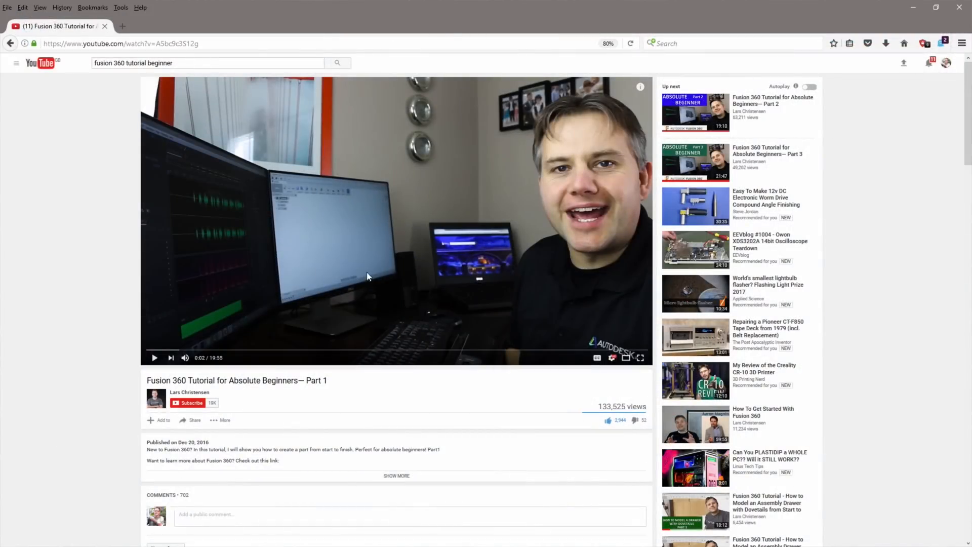
pyautogui.moveTo(526, 253)
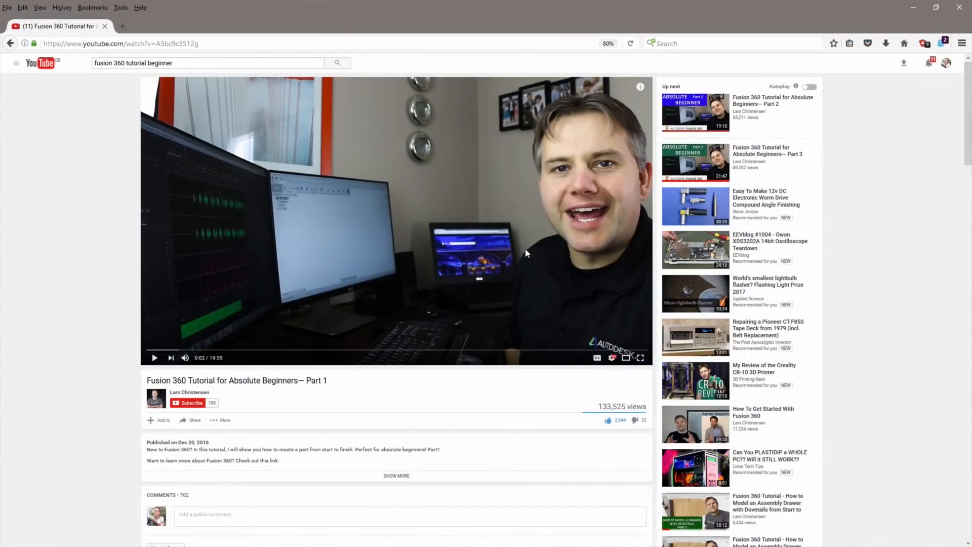
pyautogui.moveTo(434, 270)
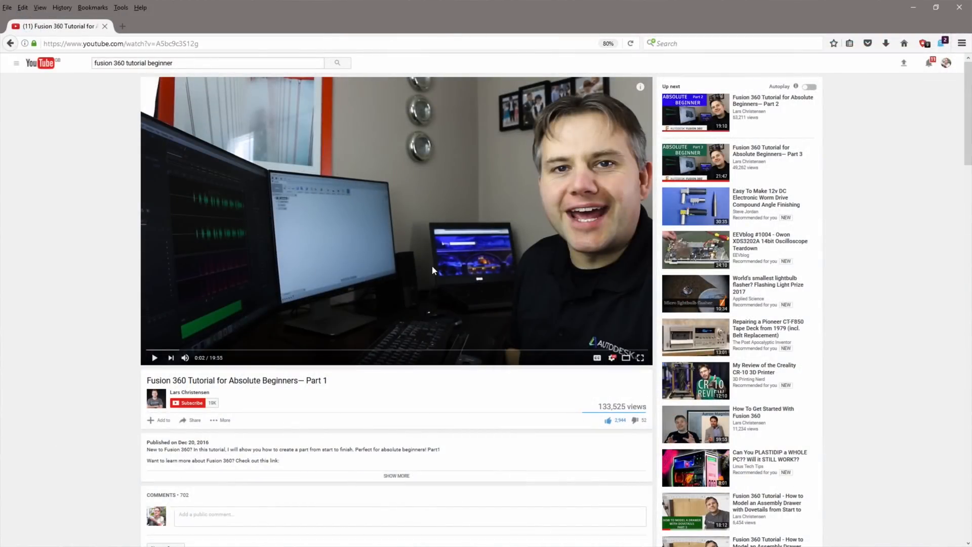
pyautogui.moveTo(442, 291)
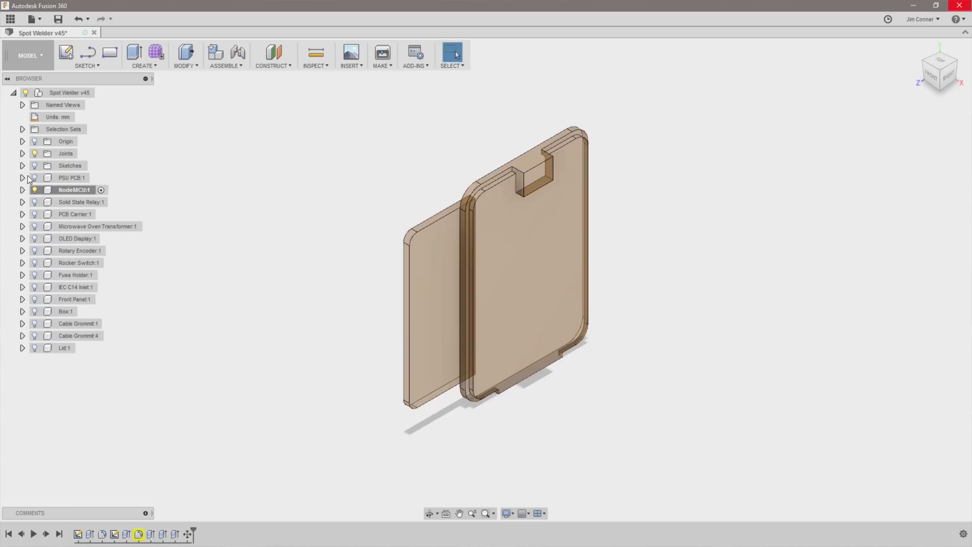
# Turn on visibility of the PSU PCB component in the Browser.
pyautogui.click(80, 202)
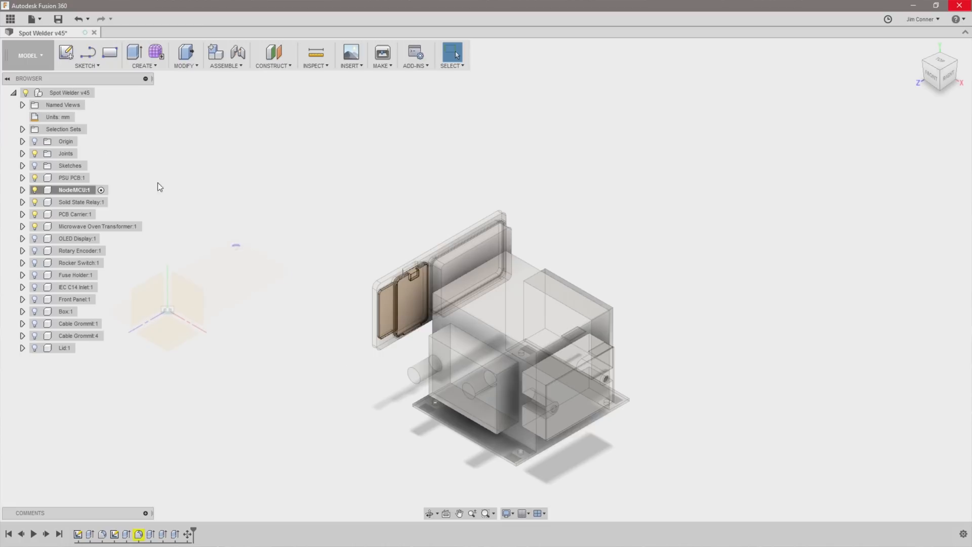
# Make the OLED display, rocker switch, fuse holder, IEC C14 inlet and front panel visible.
pyautogui.click(77, 238)
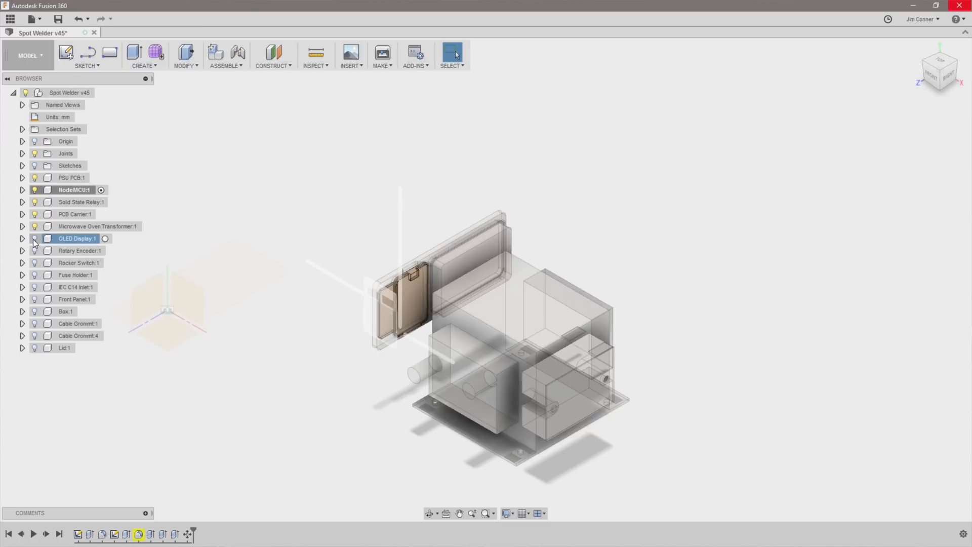
pyautogui.click(79, 249)
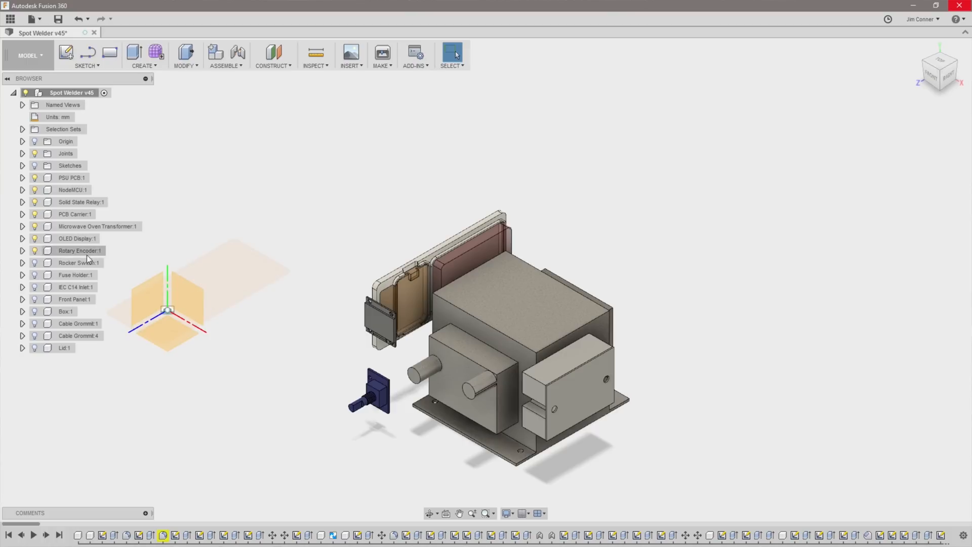
pyautogui.click(35, 262)
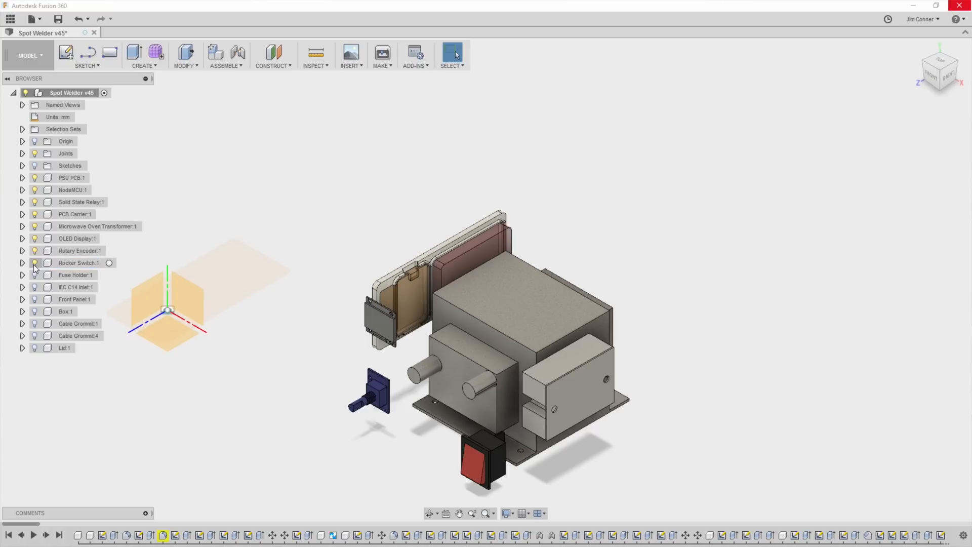
pyautogui.click(75, 274)
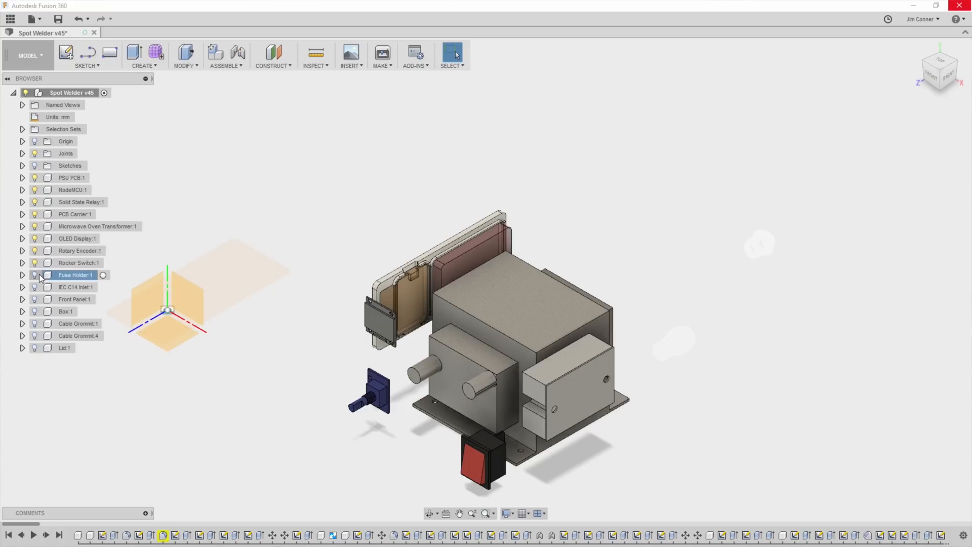
pyautogui.click(36, 274)
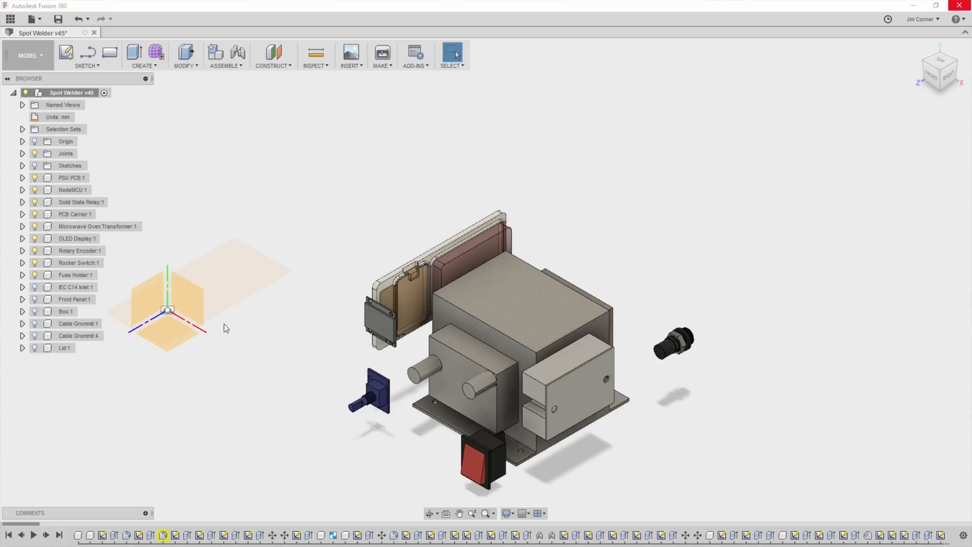
pyautogui.click(74, 286)
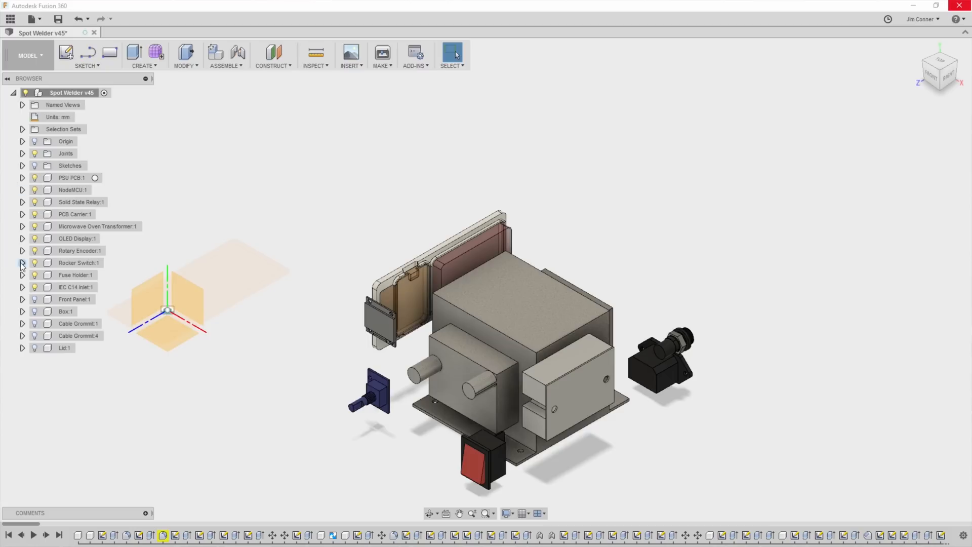
pyautogui.click(66, 311)
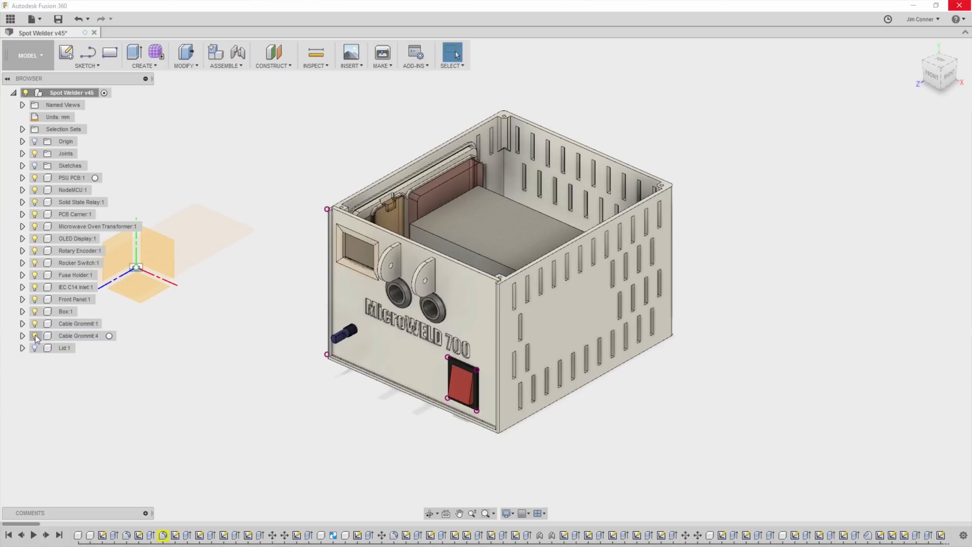
# Unhide the second set of cable grommets and the lid atop the box.
pyautogui.click(64, 348)
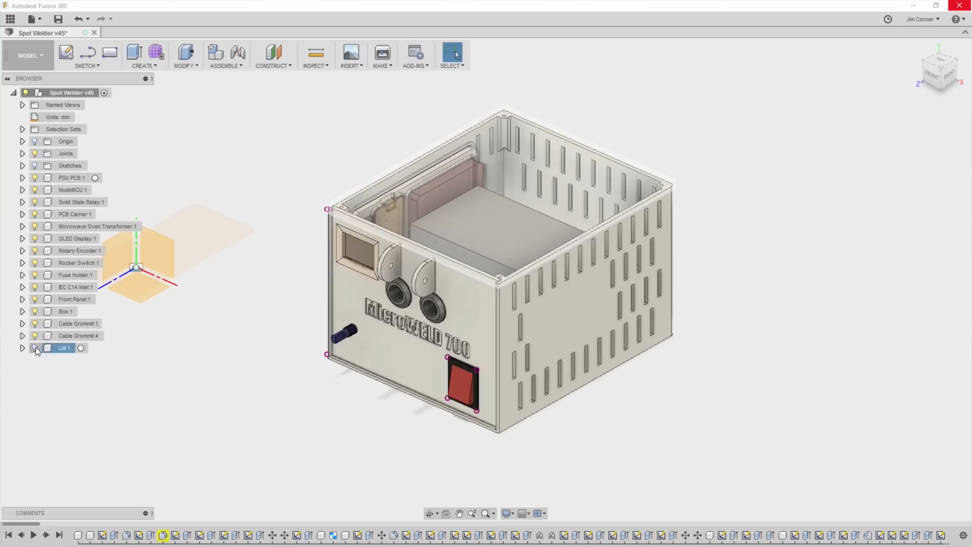
pyautogui.click(35, 348)
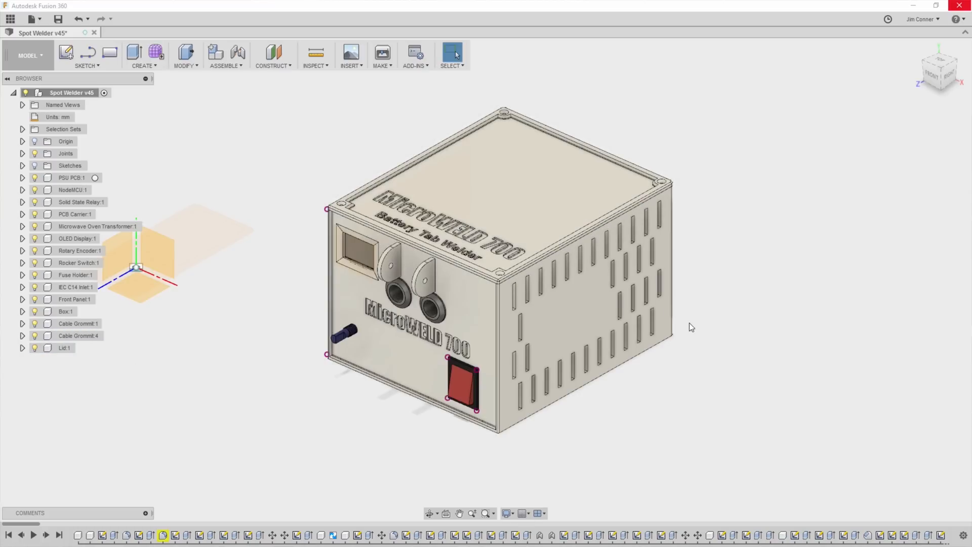